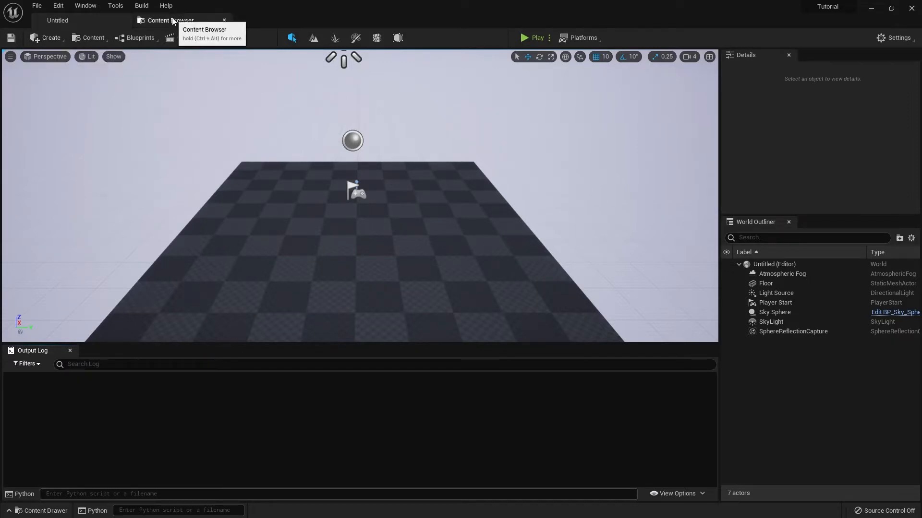
# Step: Create a new EditorUtilities folder under Content and open it
pyautogui.click(170, 20)
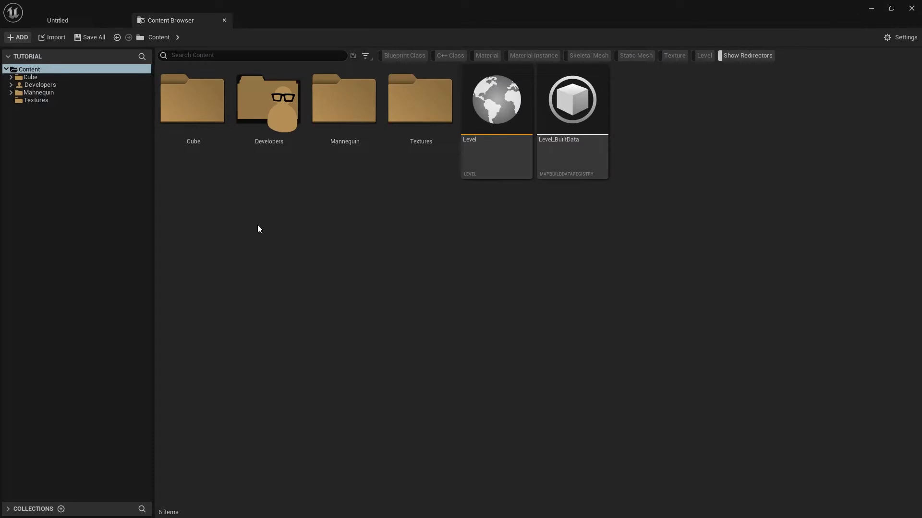
pyautogui.write('EditorUtilities')
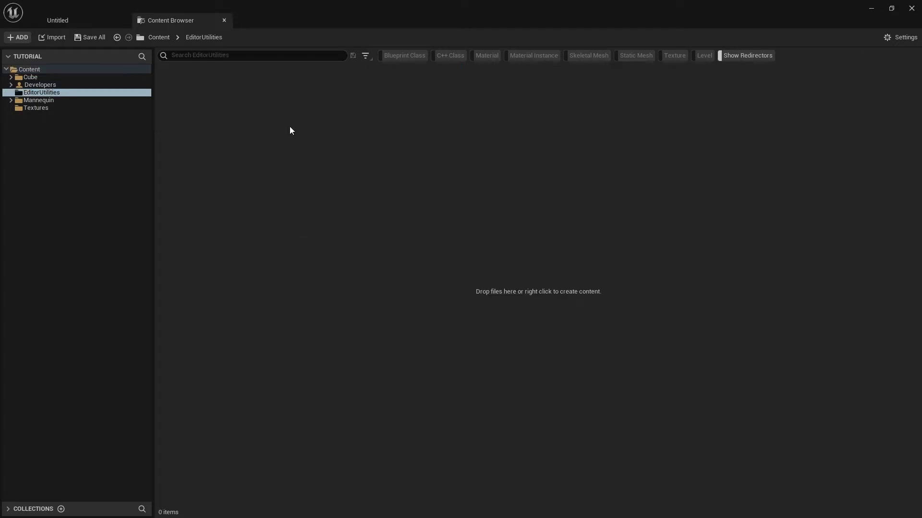
pyautogui.moveTo(263, 110)
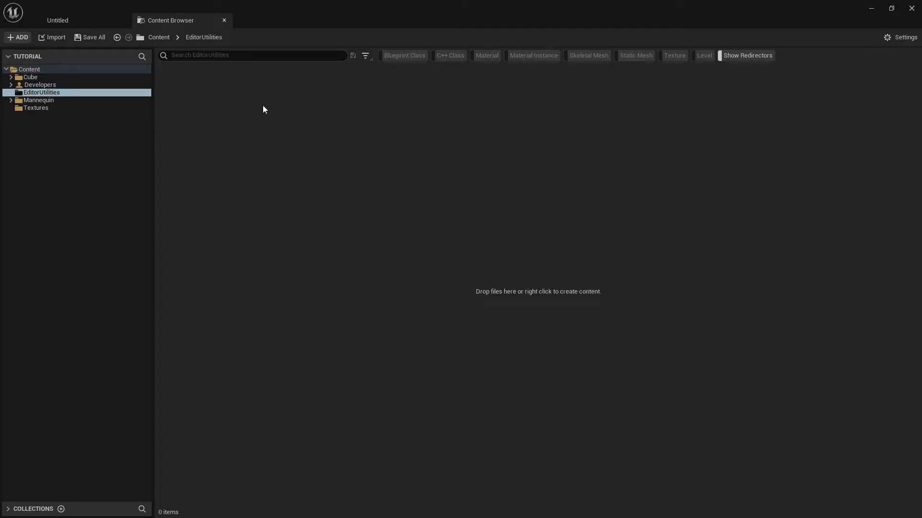
# Step: Create an Editor Utility Widget named EUW_Tutorial and open it in the widget designer
pyautogui.rightClick(263, 109)
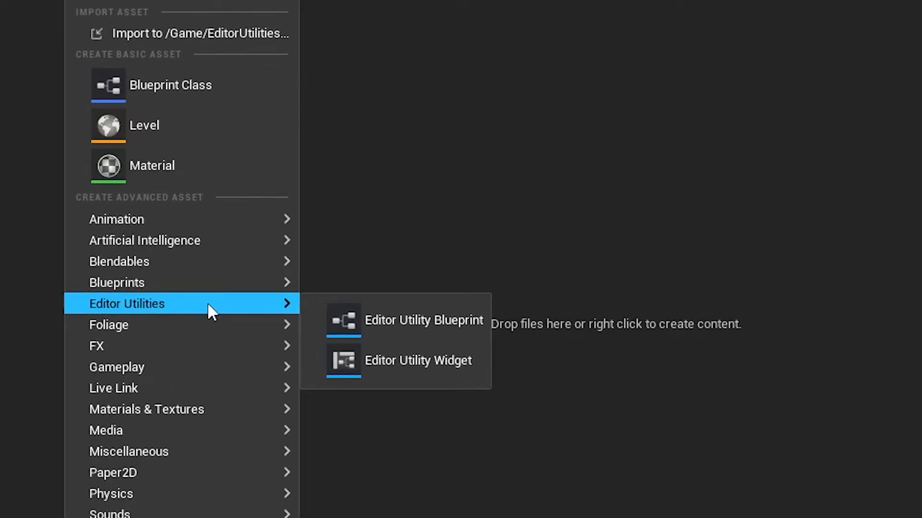
pyautogui.moveTo(418, 360)
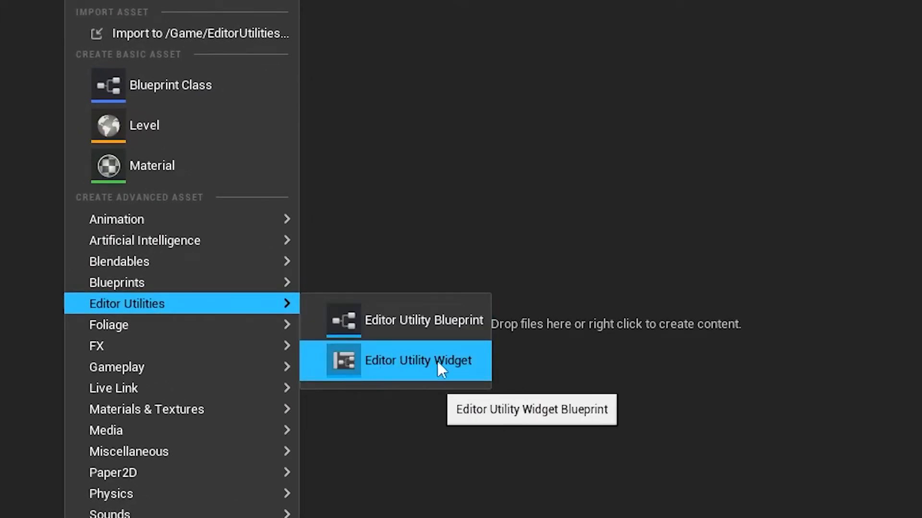
pyautogui.click(417, 360)
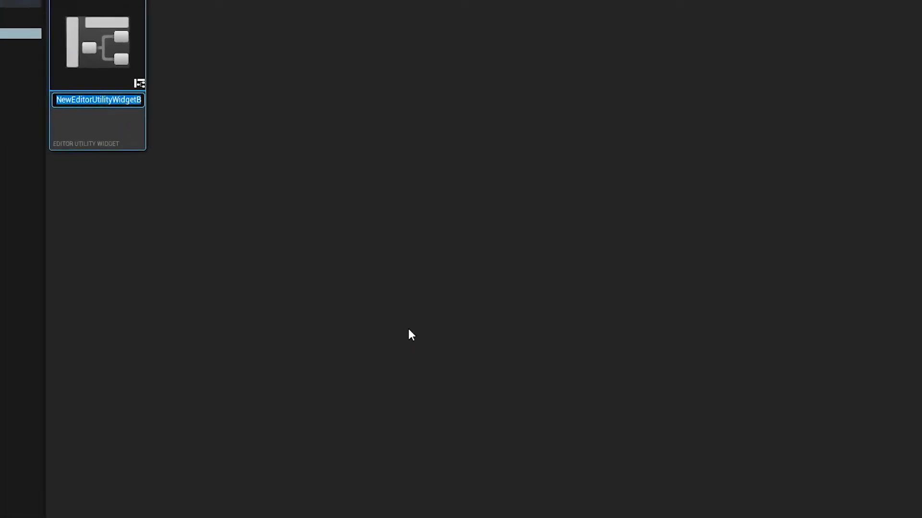
pyautogui.write('E')
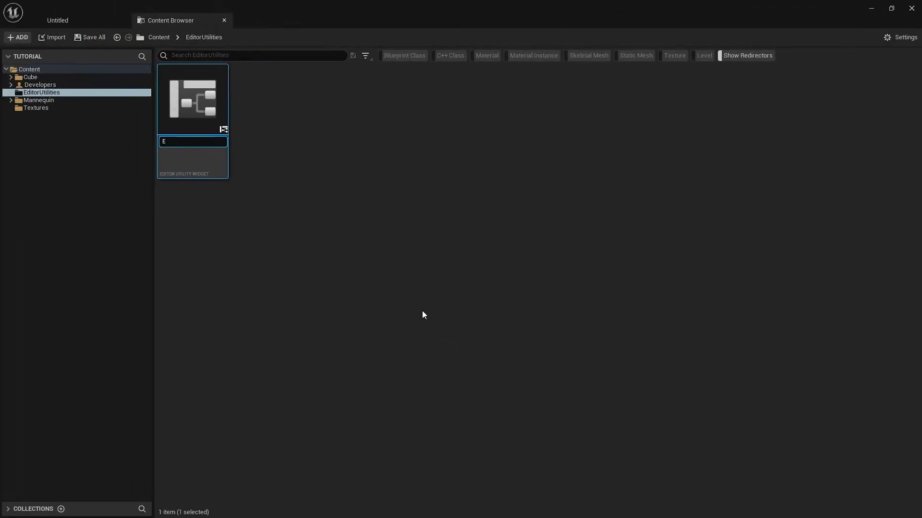
pyautogui.write('UW_Tutorial')
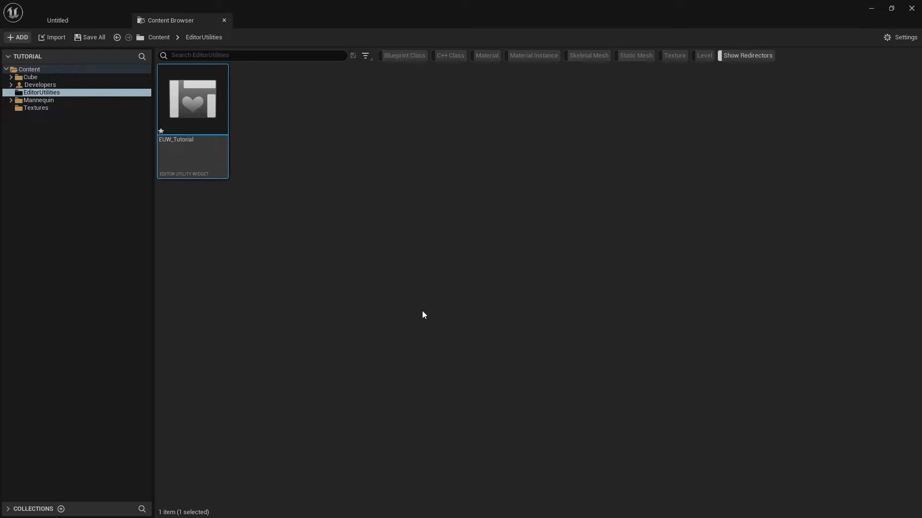
pyautogui.doubleClick(192, 98)
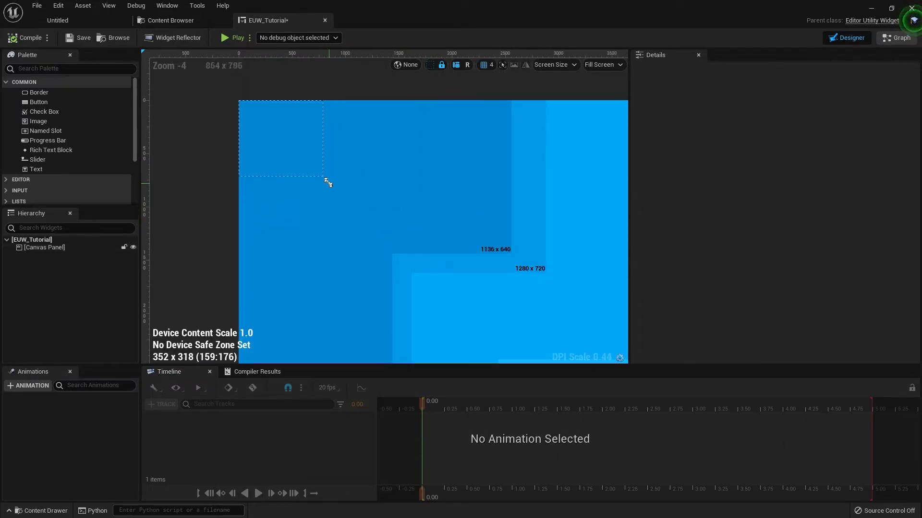
# Step: Resize the widget's design surface down to about 230 by 188
pyautogui.moveTo(322, 178); pyautogui.dragTo(292, 149)
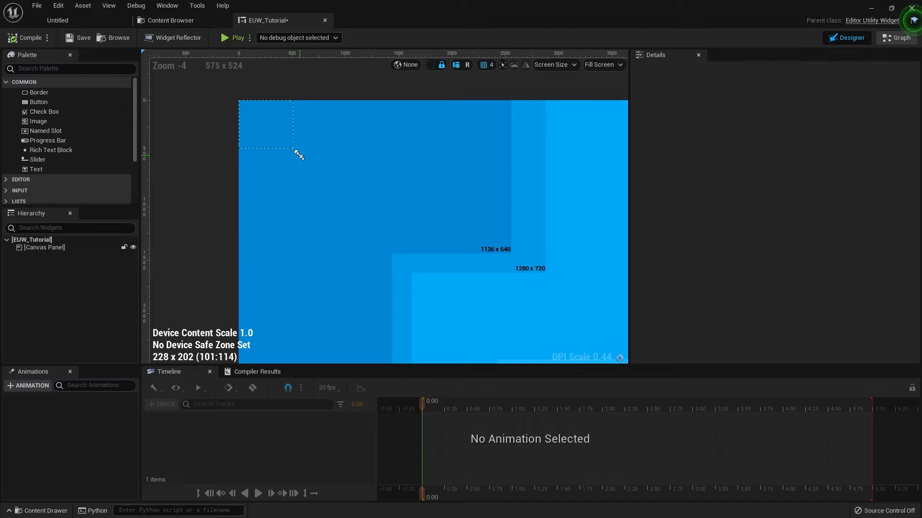
pyautogui.moveTo(294, 150); pyautogui.dragTo(293, 144)
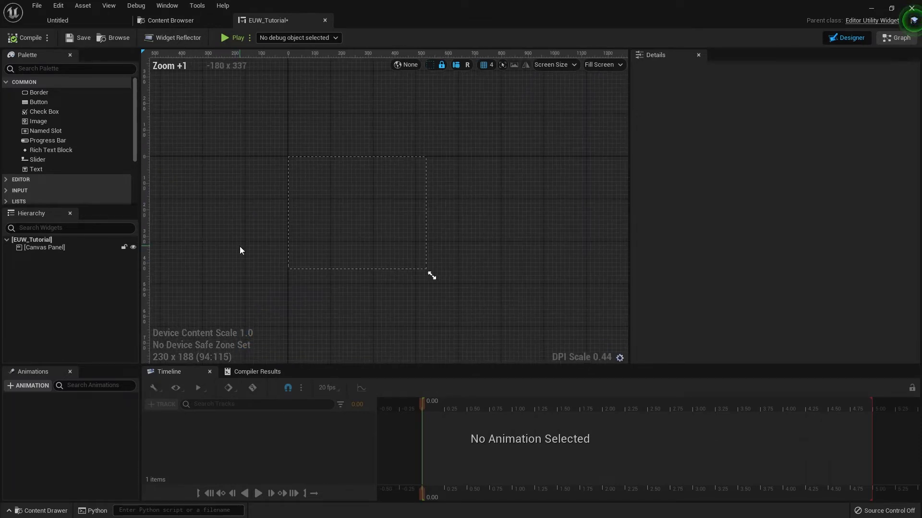
pyautogui.moveTo(38, 102)
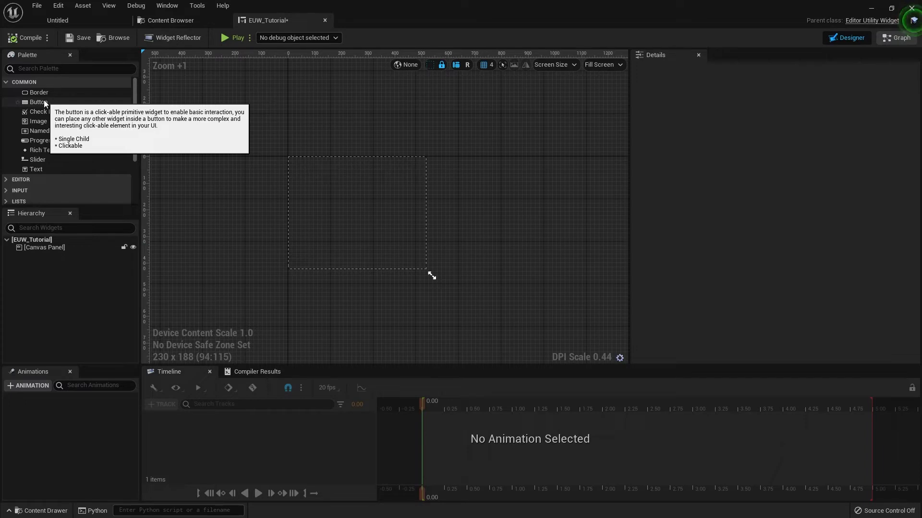
# Step: Place an enlarged Button on the canvas and tint its Normal style light blue
pyautogui.moveTo(37, 102); pyautogui.dragTo(337, 210)
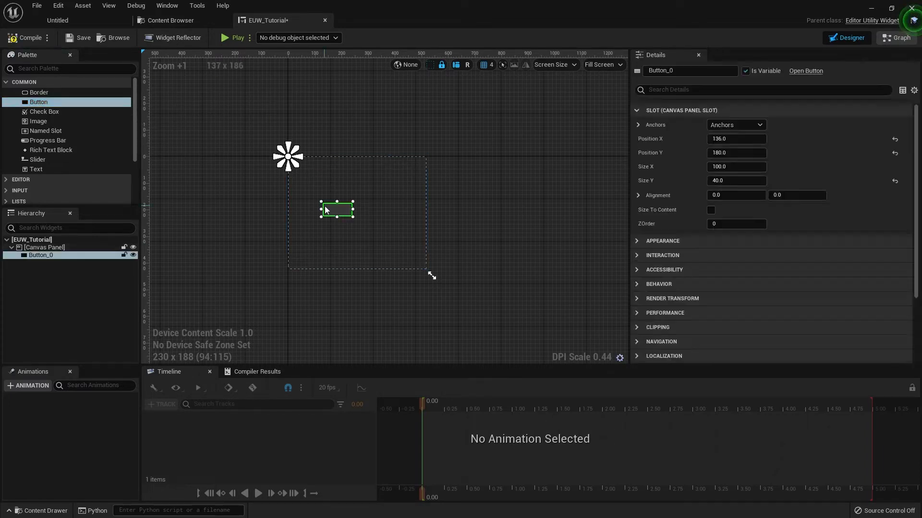
pyautogui.moveTo(354, 218); pyautogui.dragTo(400, 257)
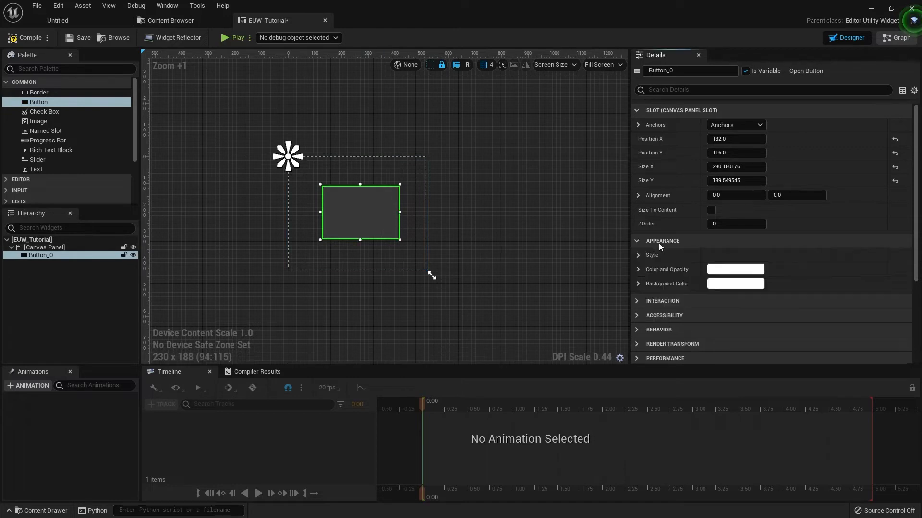
pyautogui.click(638, 254)
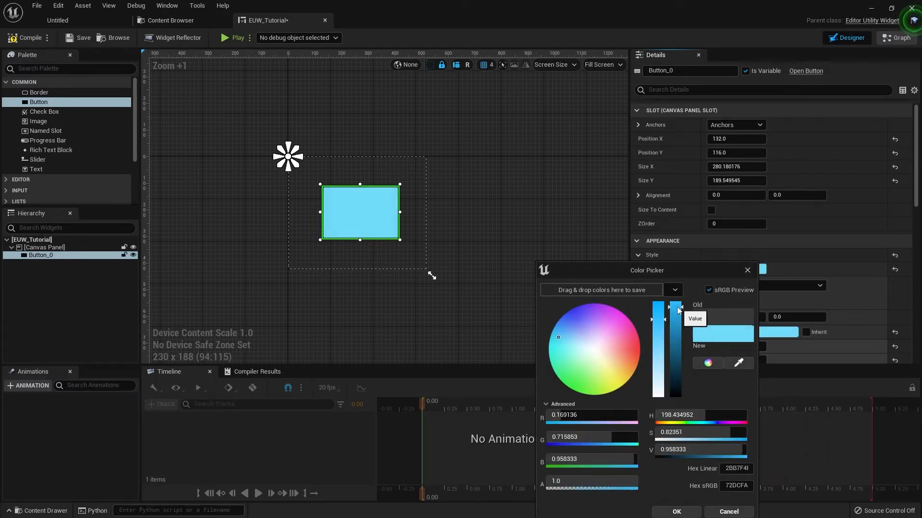
pyautogui.click(675, 511)
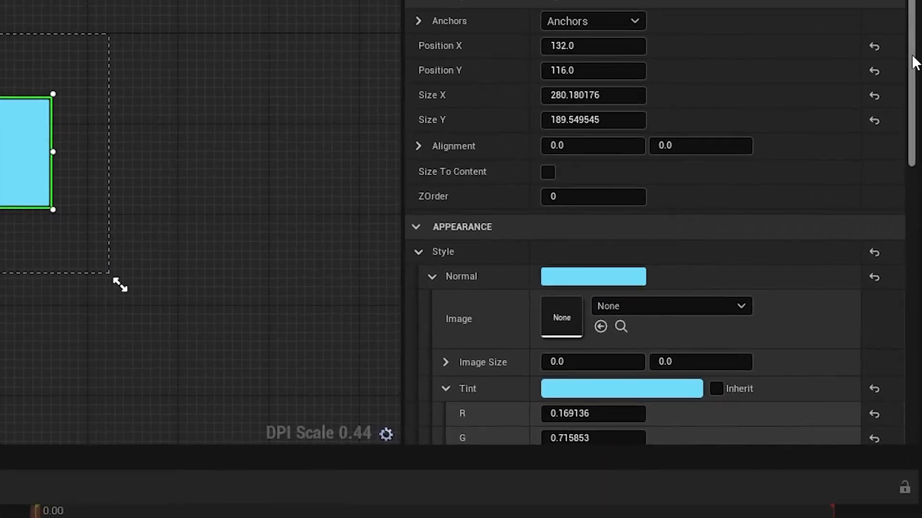
# Step: Add an On Clicked event for Button_0 from the Details panel's Events section
pyautogui.scroll(-3)
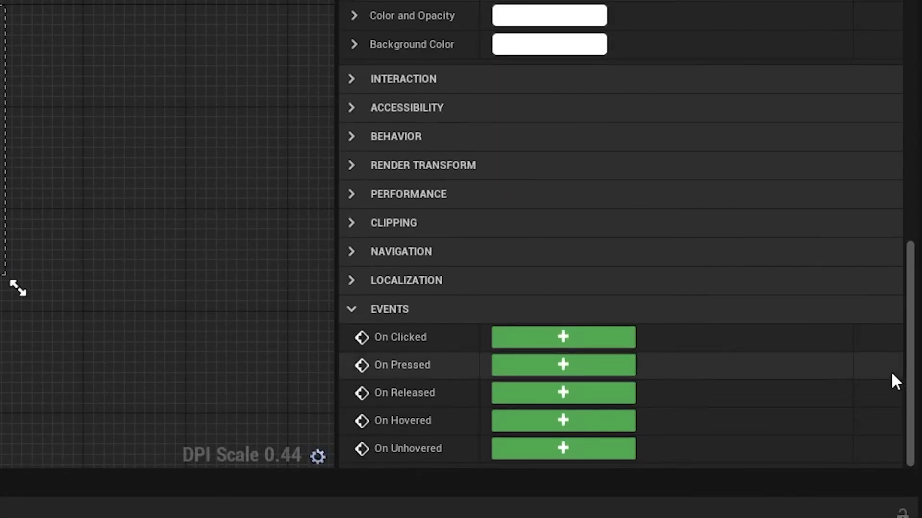
pyautogui.moveTo(462, 365)
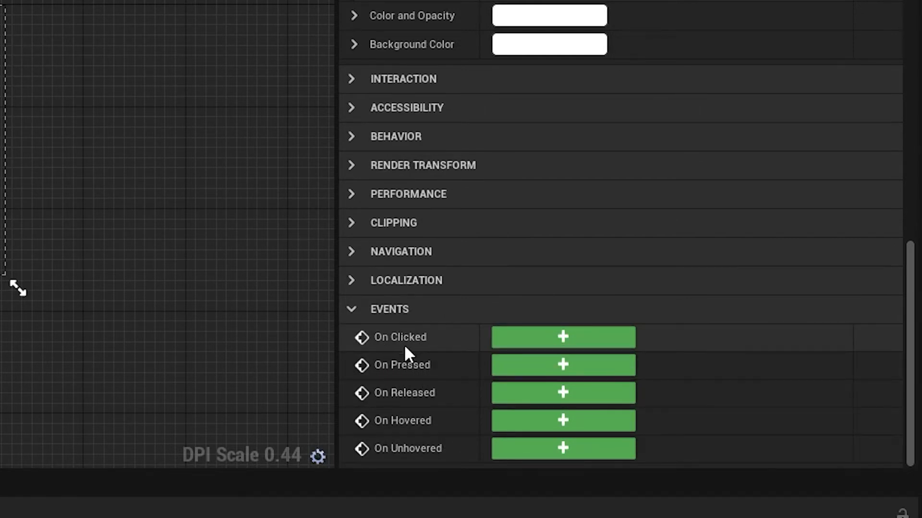
pyautogui.click(562, 337)
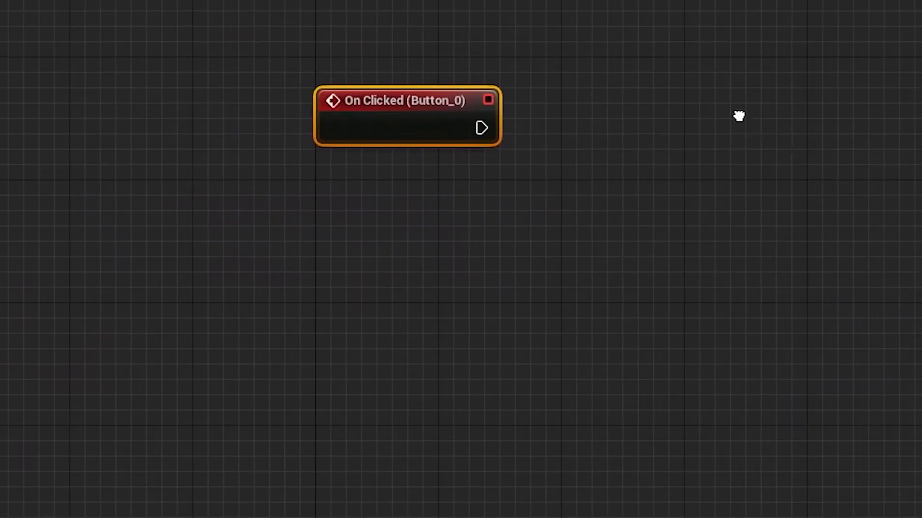
# Step: Wire an Execute Python Script node from On Clicked with print('Hello World') as its script
pyautogui.moveTo(481, 128); pyautogui.dragTo(432, 155)
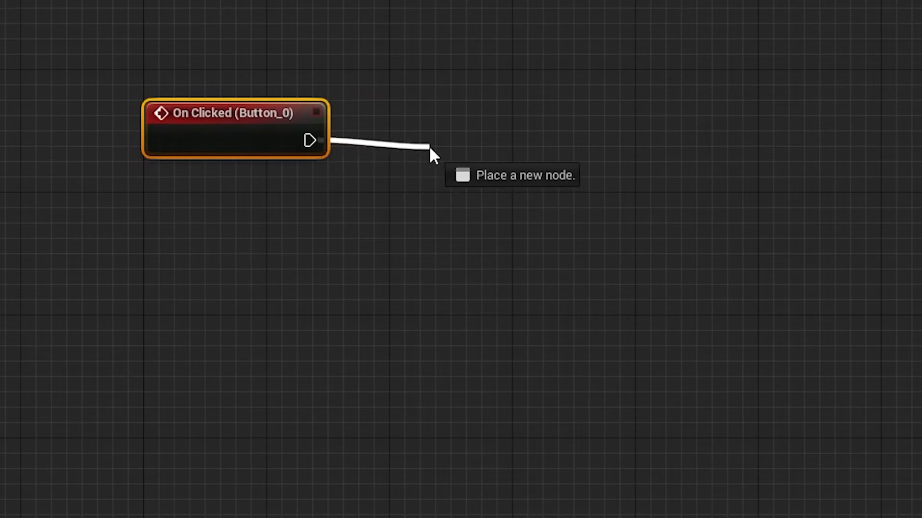
pyautogui.write('python')
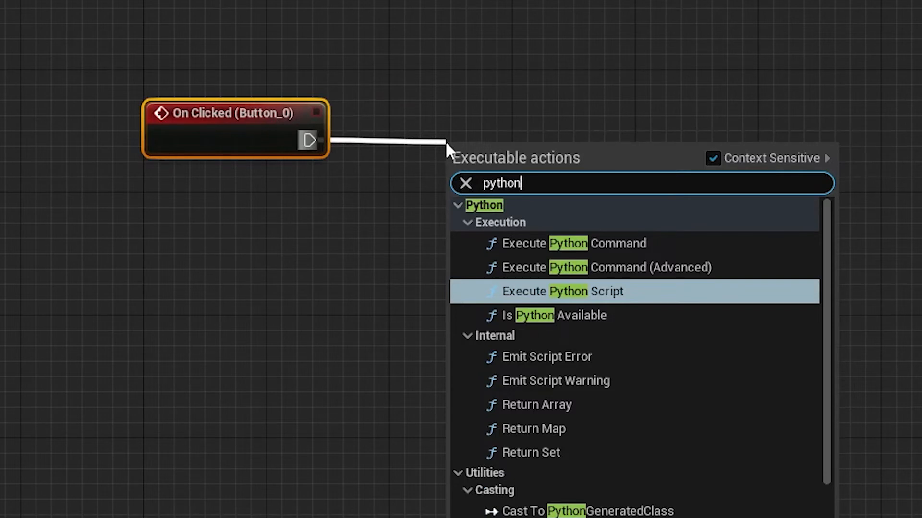
pyautogui.moveTo(582, 305)
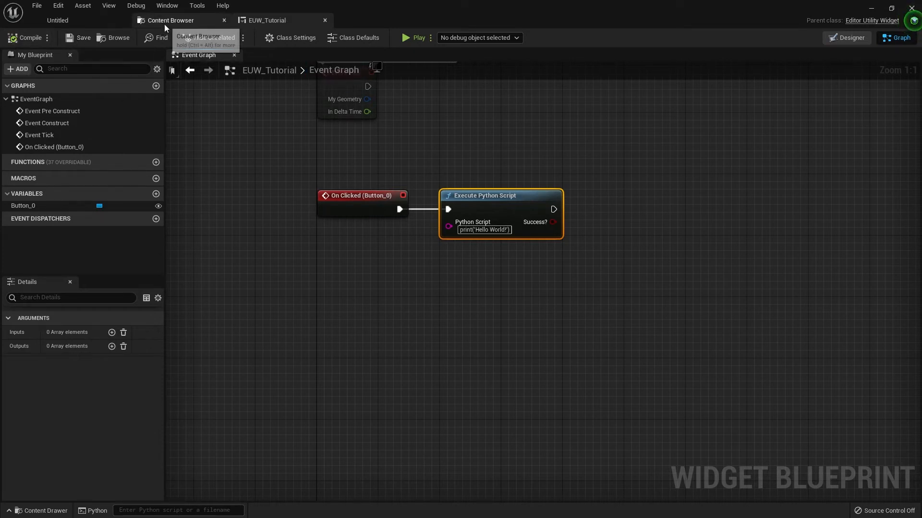
# Step: Run EUW_Tutorial from the Content Browser and centre its window showing the blue button
pyautogui.click(171, 20)
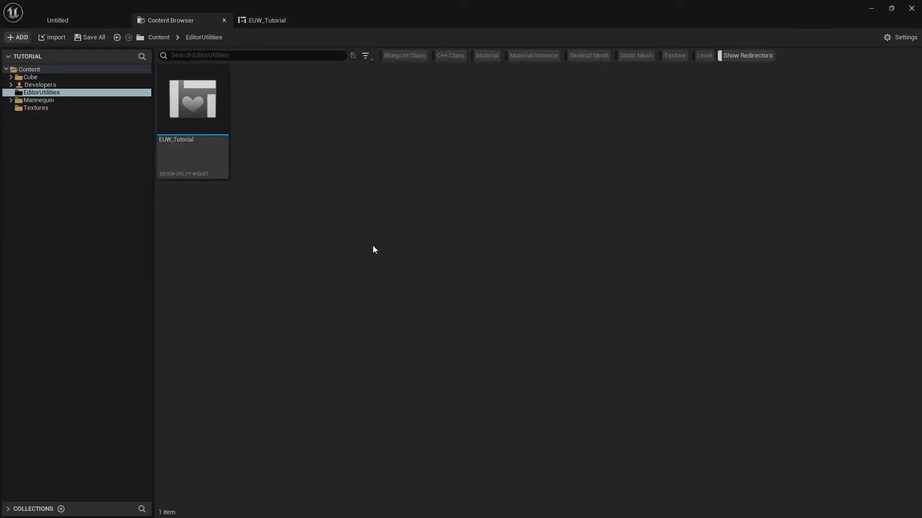
pyautogui.moveTo(192, 98)
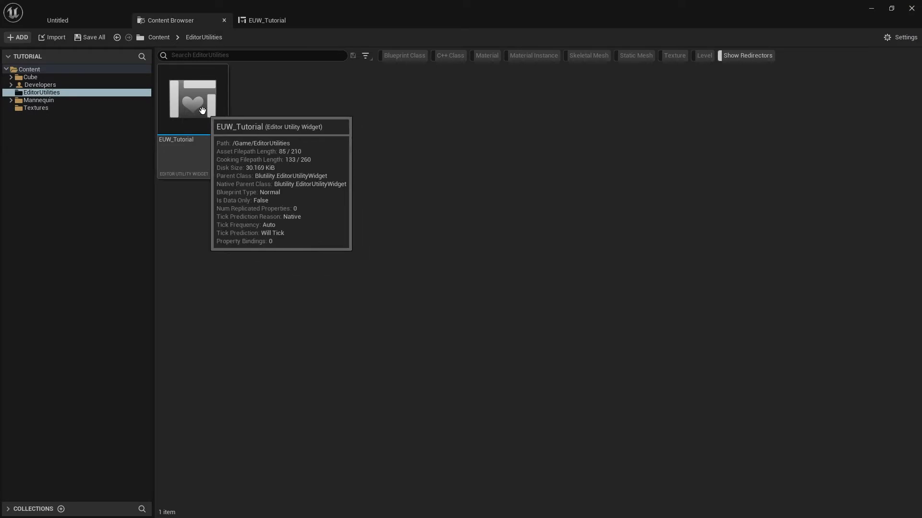
pyautogui.rightClick(192, 97)
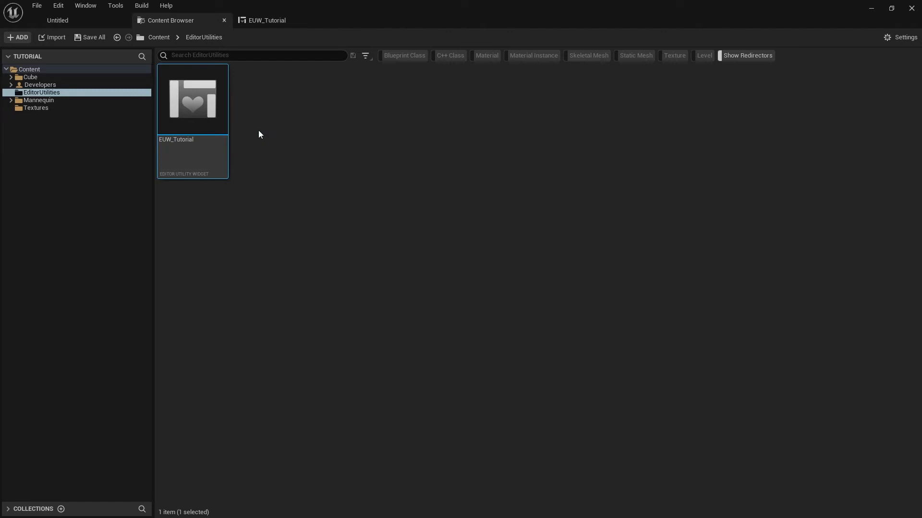
pyautogui.doubleClick(192, 99)
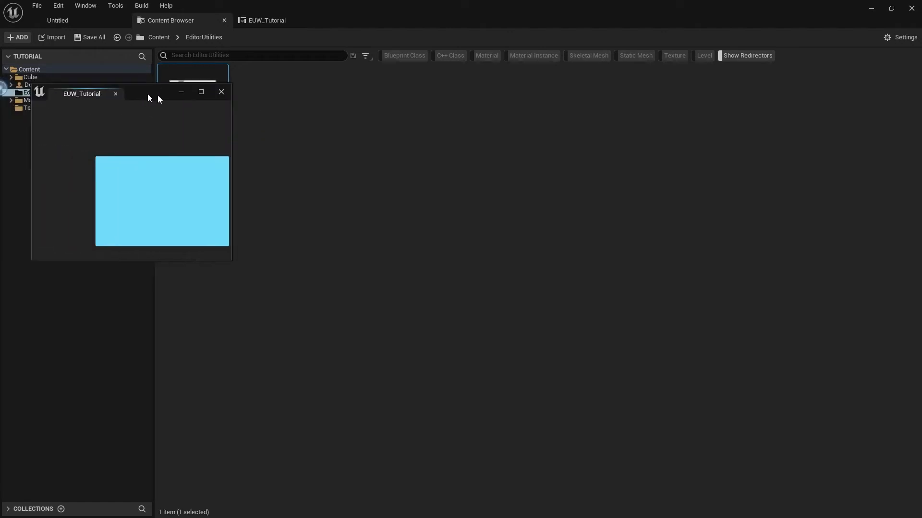
pyautogui.moveTo(81, 93); pyautogui.dragTo(440, 180)
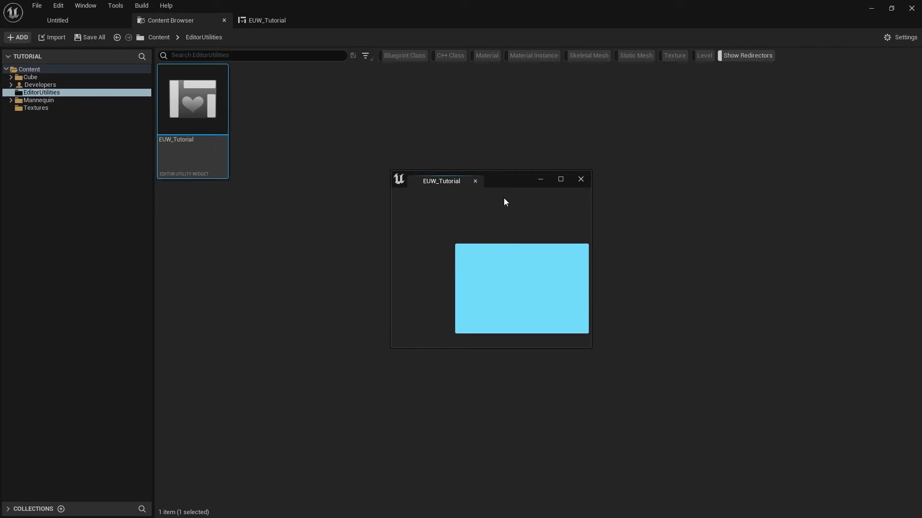
pyautogui.moveTo(193, 99)
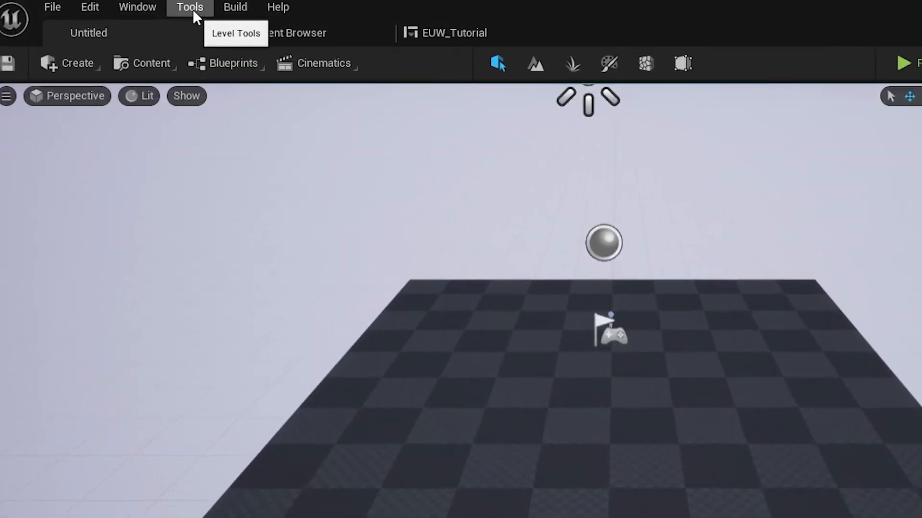
# Step: Launch EUW_Tutorial via Tools > Editor Utility Widgets and print Hello World with its button
pyautogui.click(189, 6)
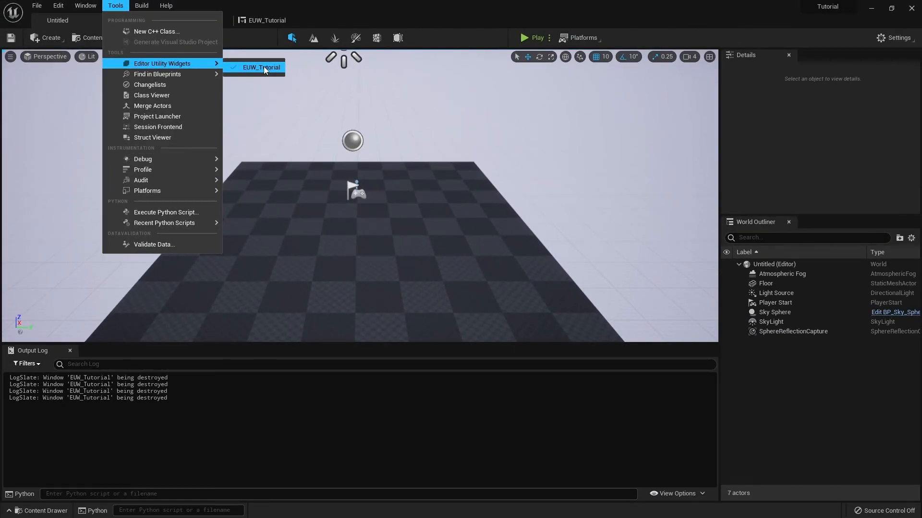
pyautogui.click(261, 67)
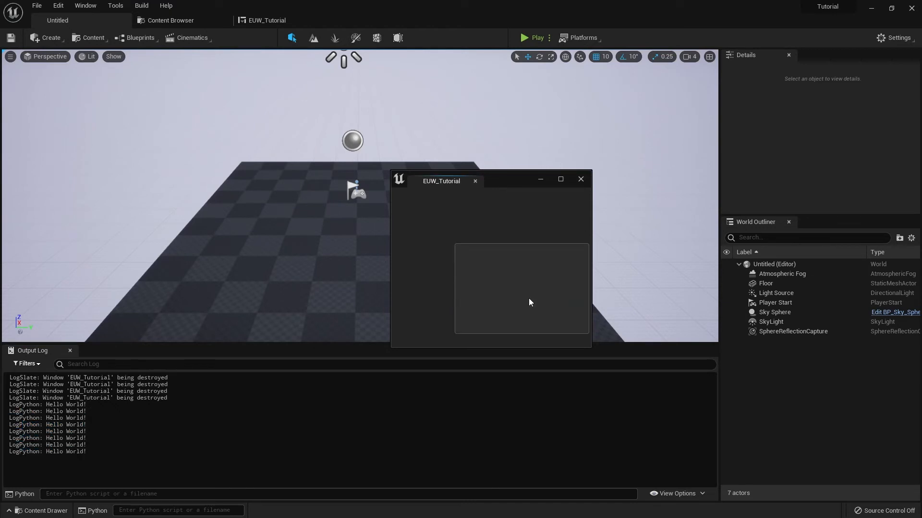
pyautogui.click(266, 20)
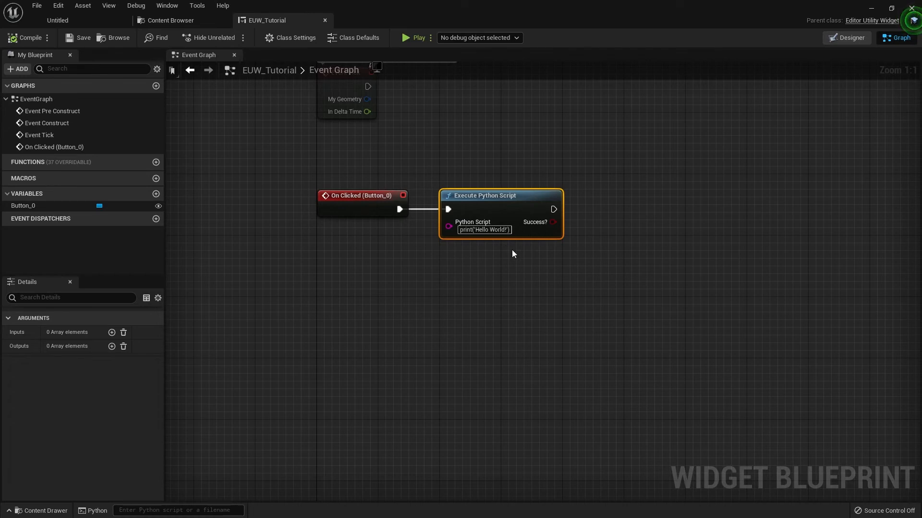
pyautogui.moveTo(502, 237)
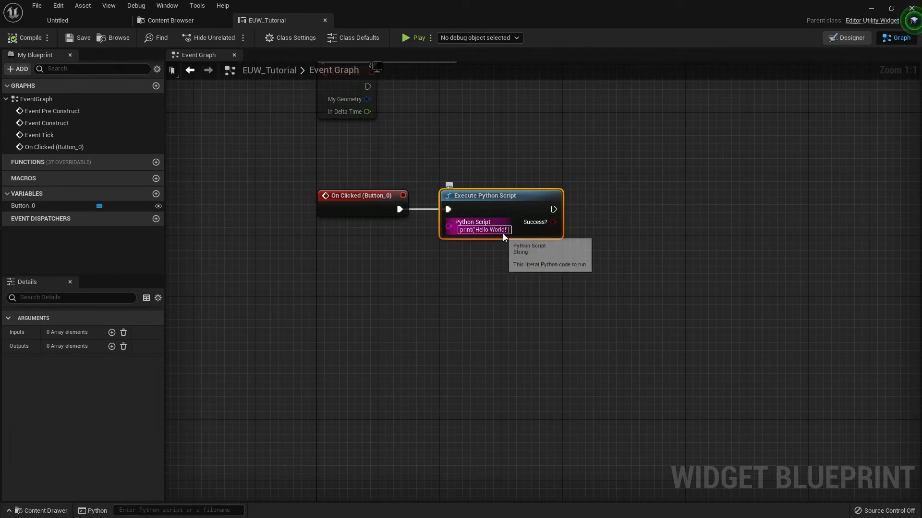
# Step: Replace the node's Python script with an import line followed by a 'for i in' loop
pyautogui.click(483, 230)
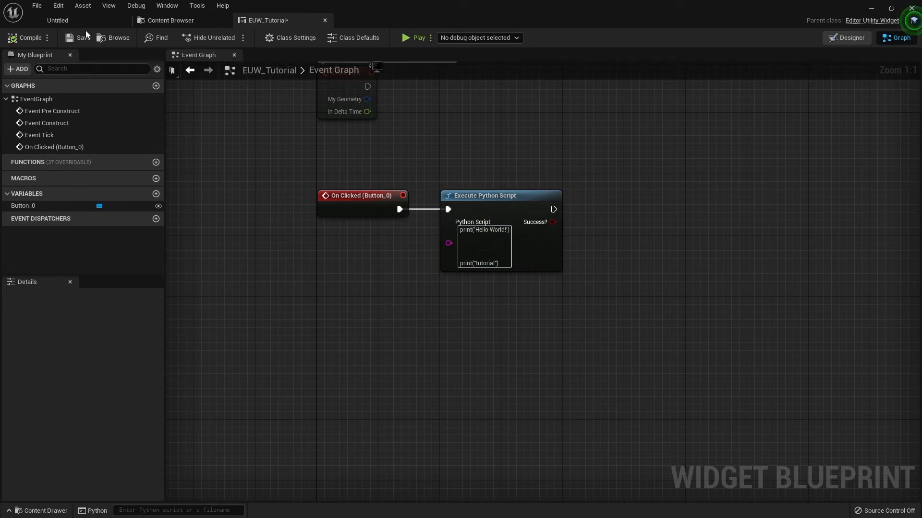
pyautogui.click(115, 5)
pyautogui.write('import lib')
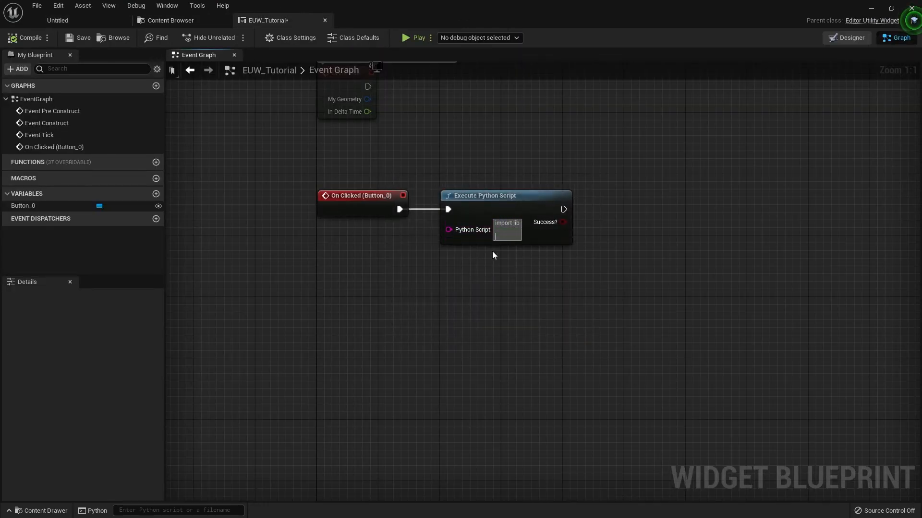
pyautogui.write('for i in')
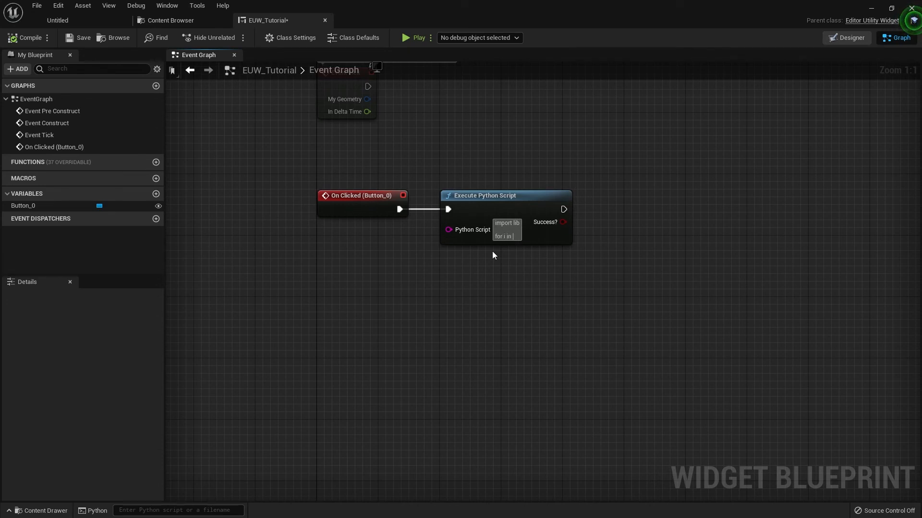